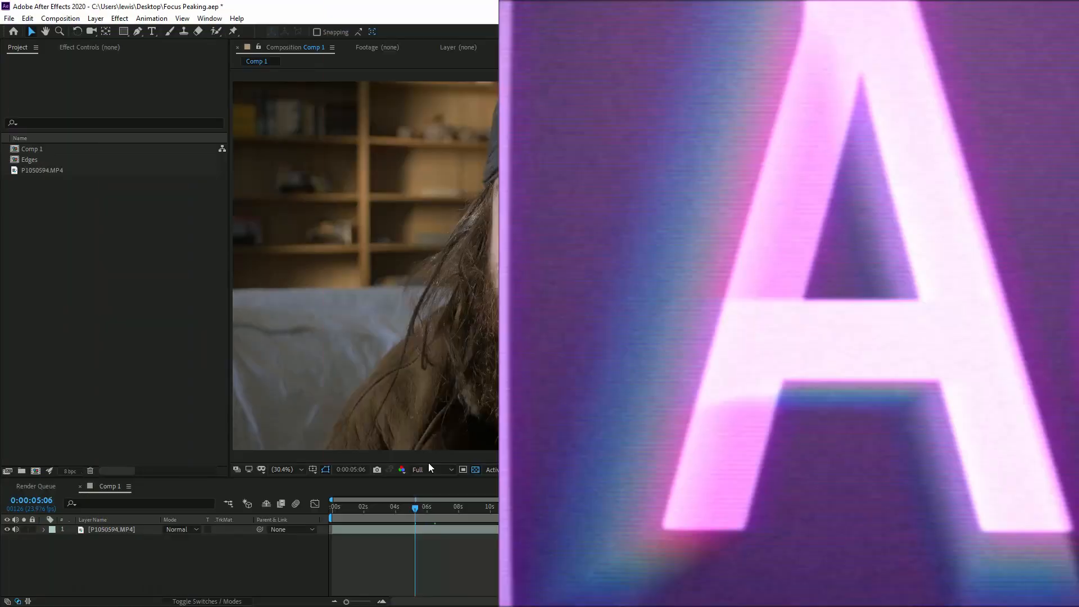
Set the Comp 1 viewer magnification to Fit so the whole portrait frame shows.
click(298, 470)
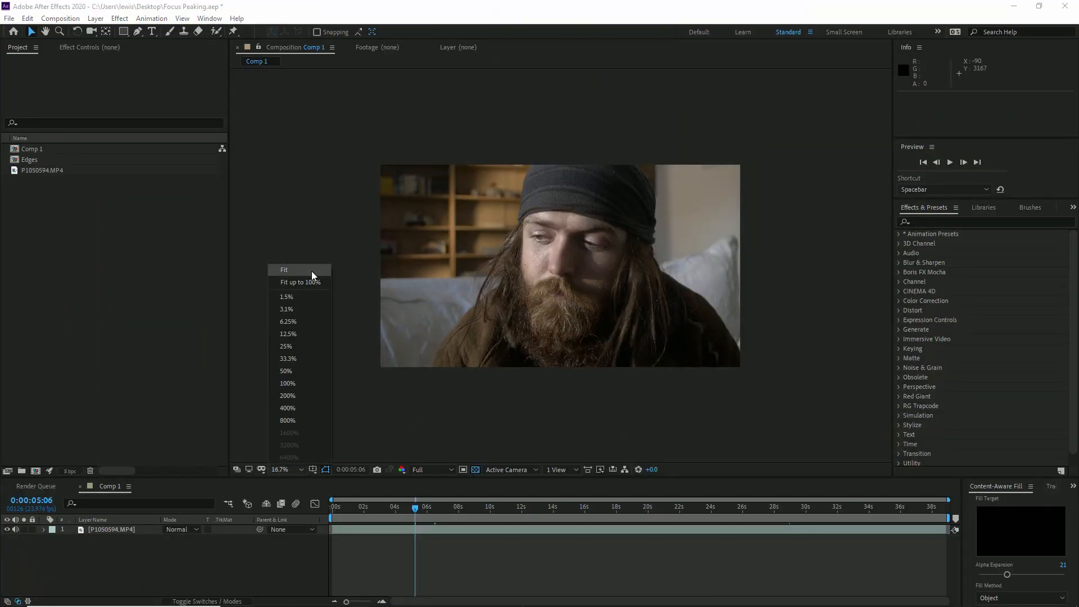
click(284, 270)
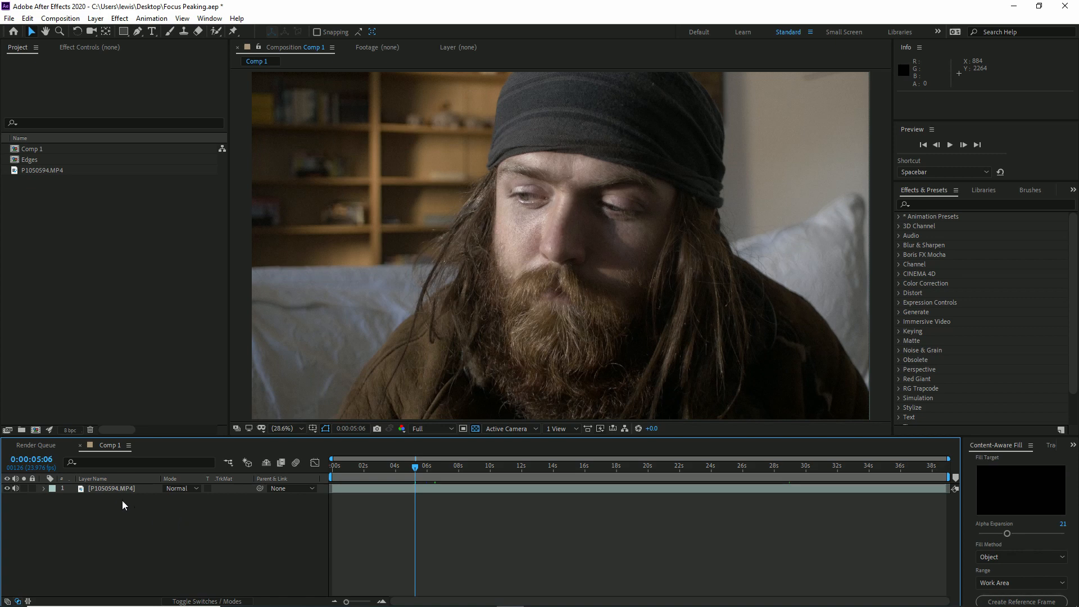
mouse_move(115, 495)
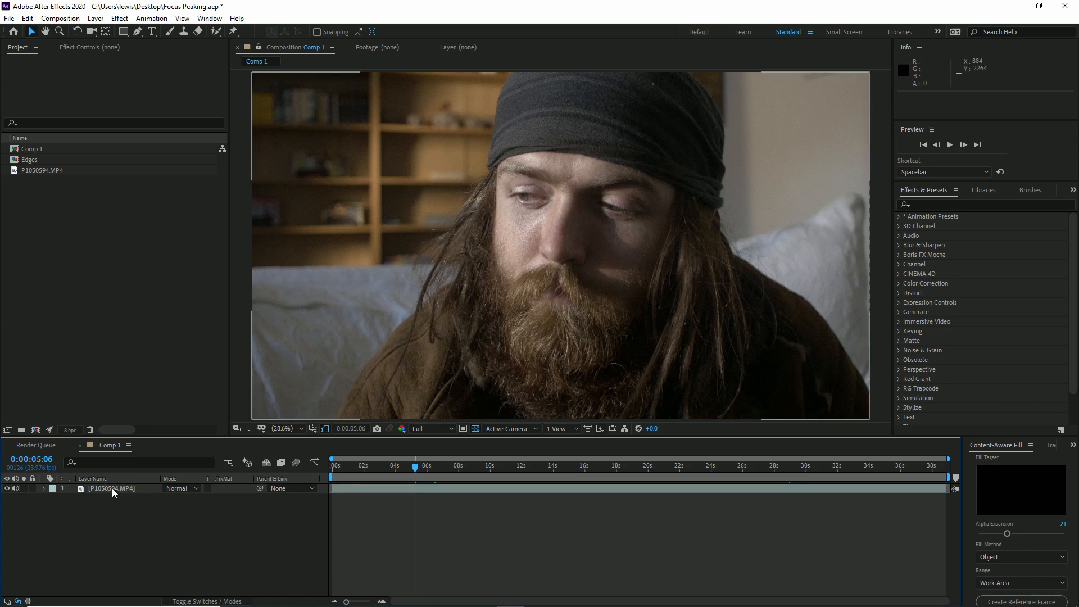
Duplicate the clip layer and precompose the top copy into a new comp named Peaking.
click(113, 487)
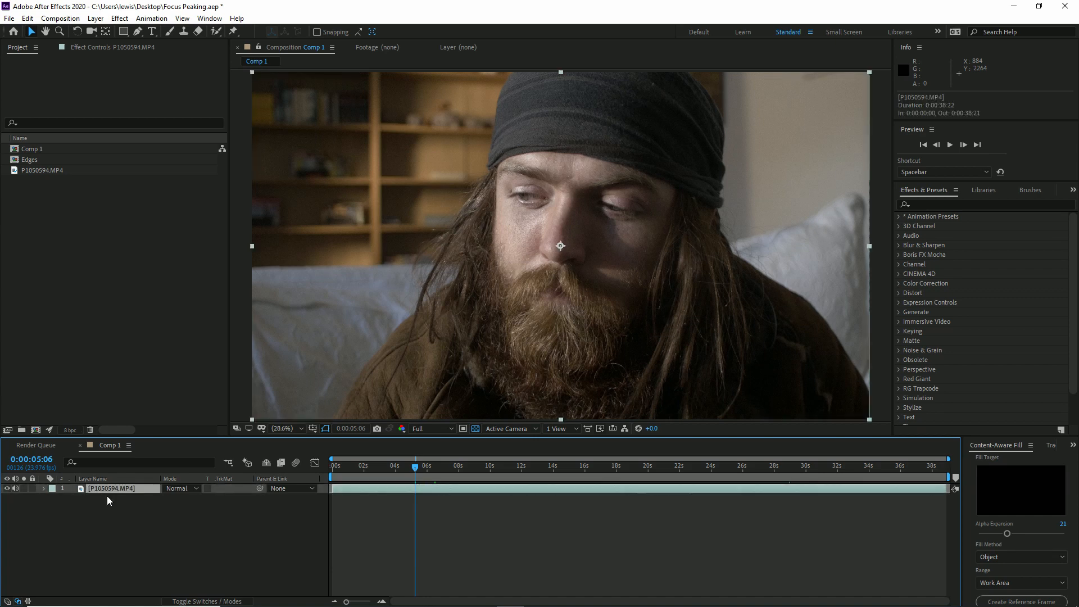
right_click(110, 488)
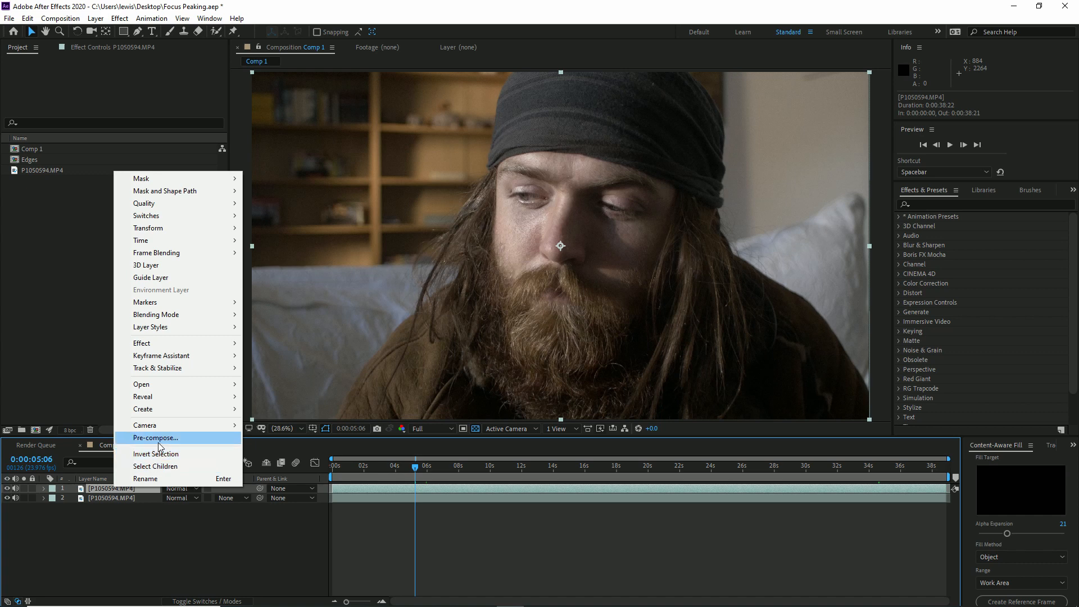
click(155, 437)
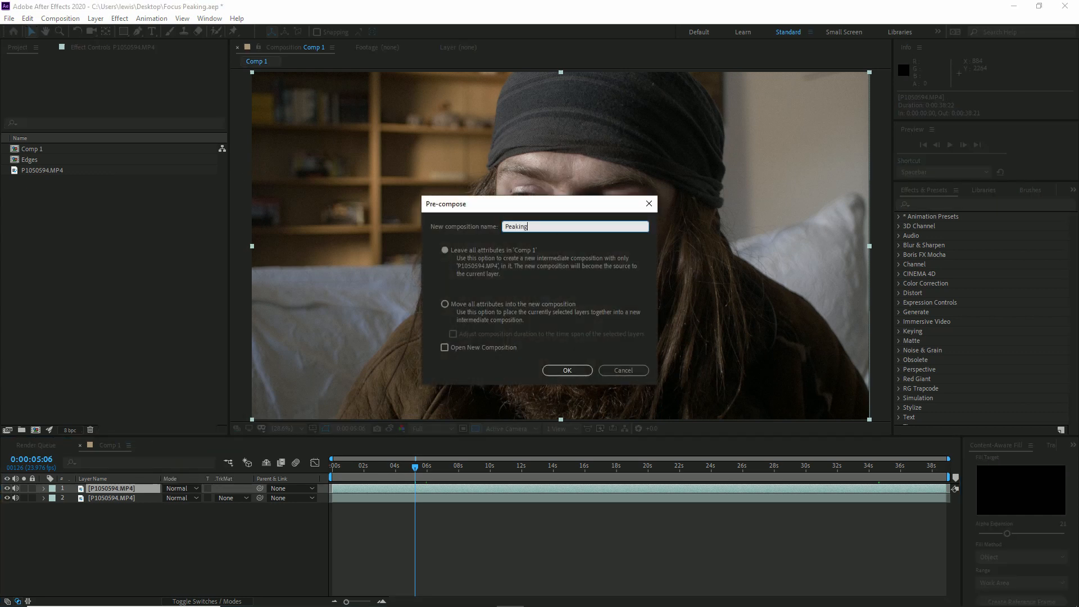
click(567, 371)
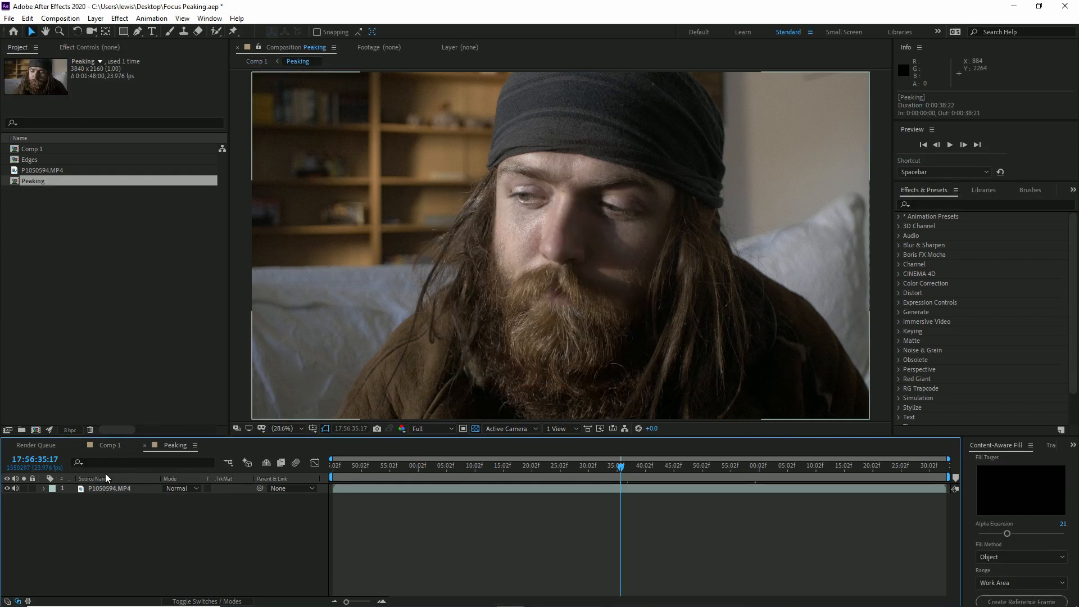
Resize the Peaking composition to 1920×1080 with the clip scaled to 50%.
click(58, 18)
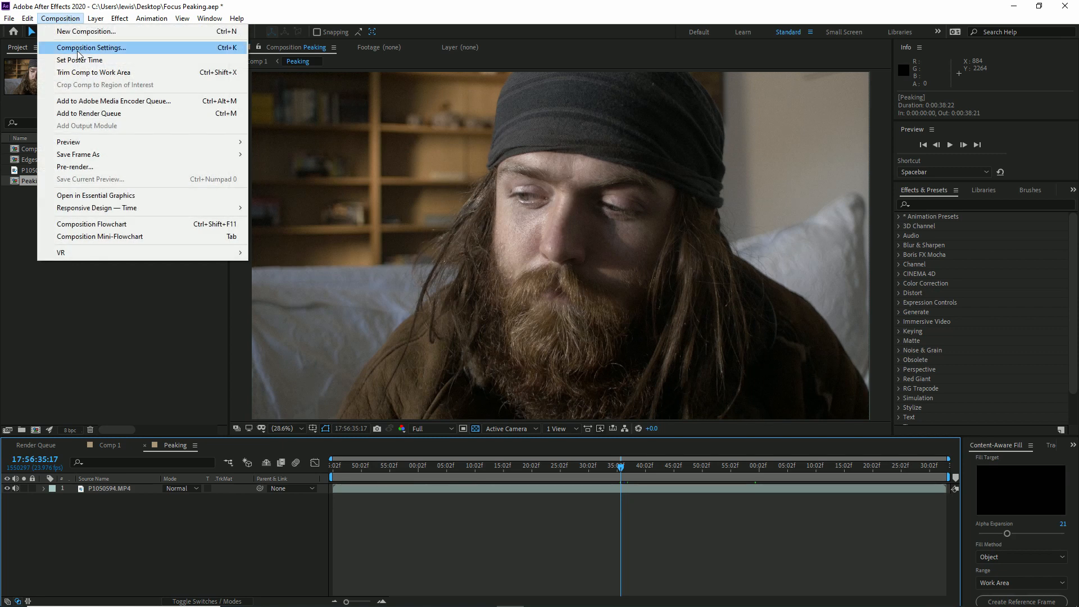
click(92, 47)
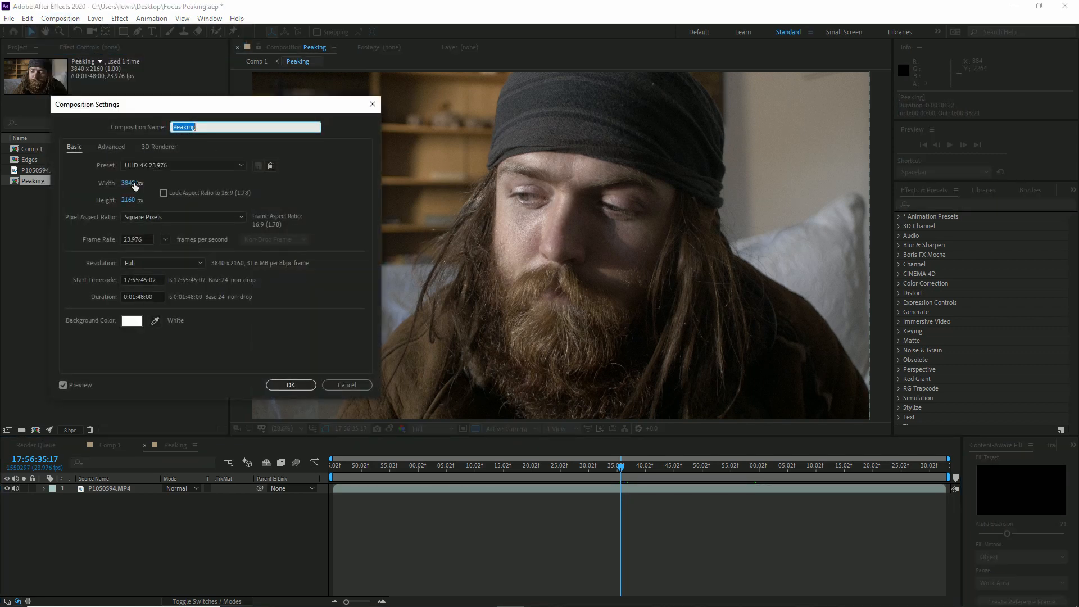
text(1920)
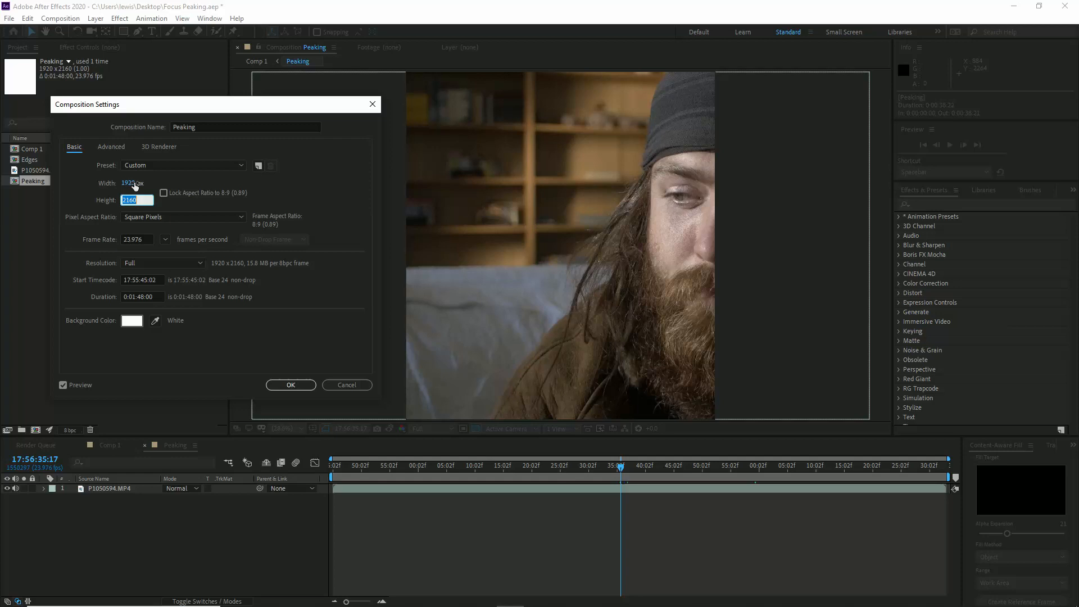
click(290, 385)
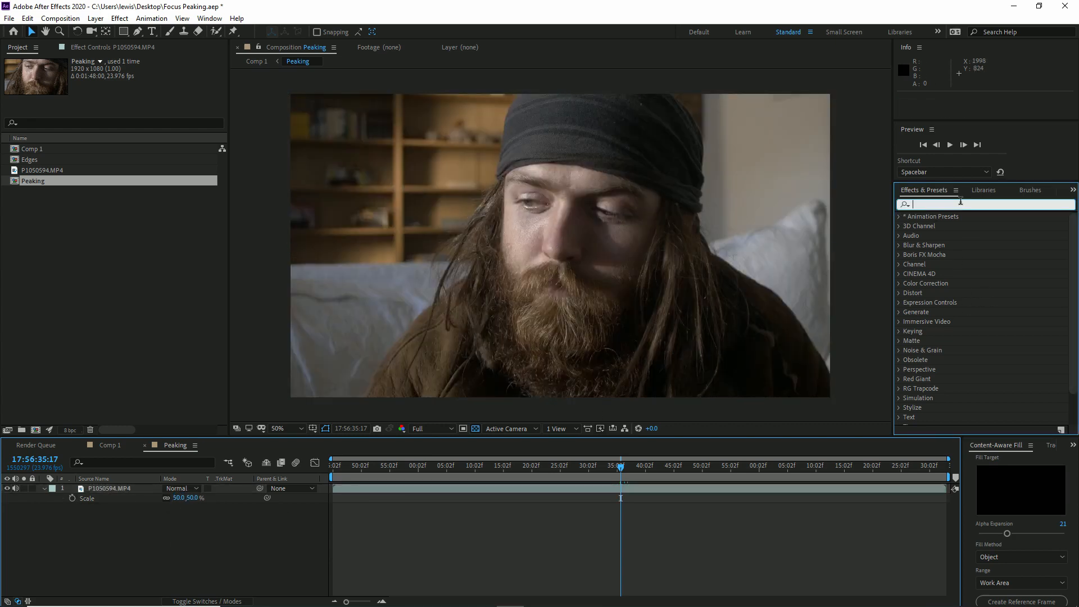
Apply inverted Find Edges and Levels with Input Black raised to about 38 to isolate bright edges.
text(find e)
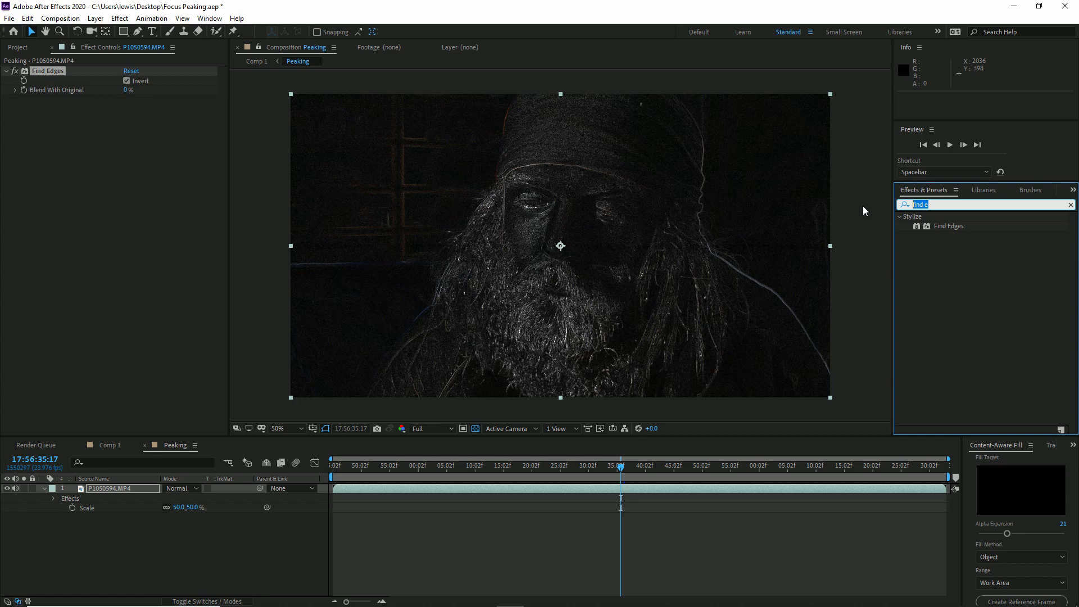
text(levels)
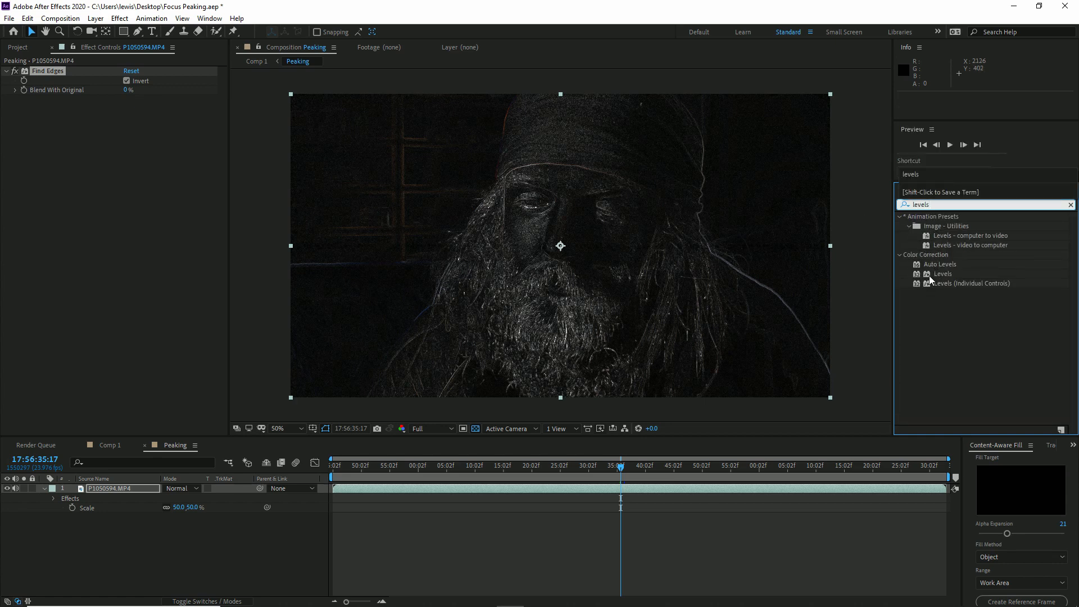
double_click(941, 273)
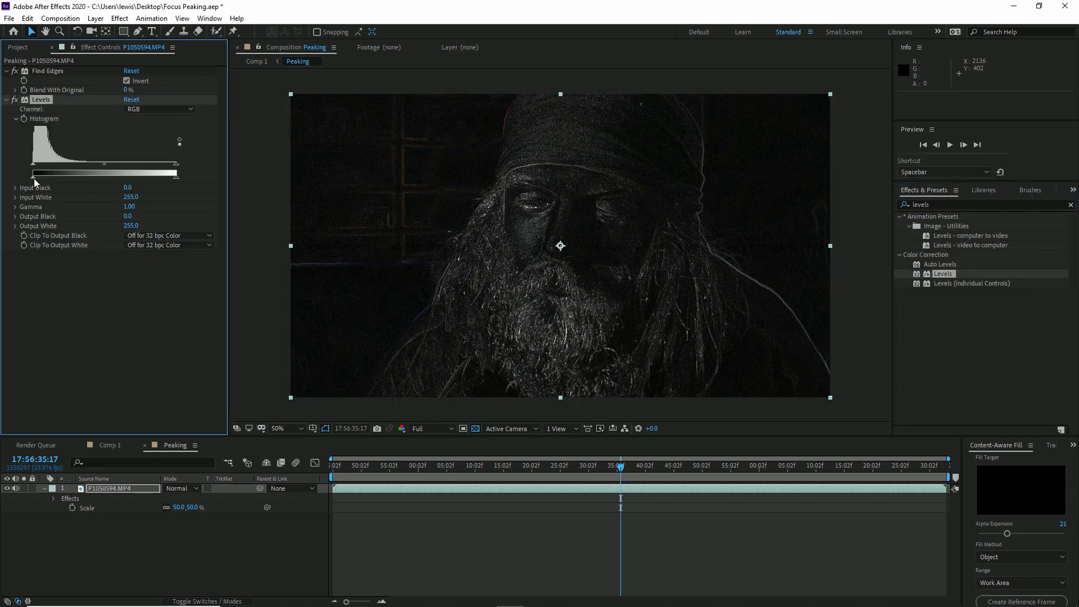
drag(35, 173, 50, 173)
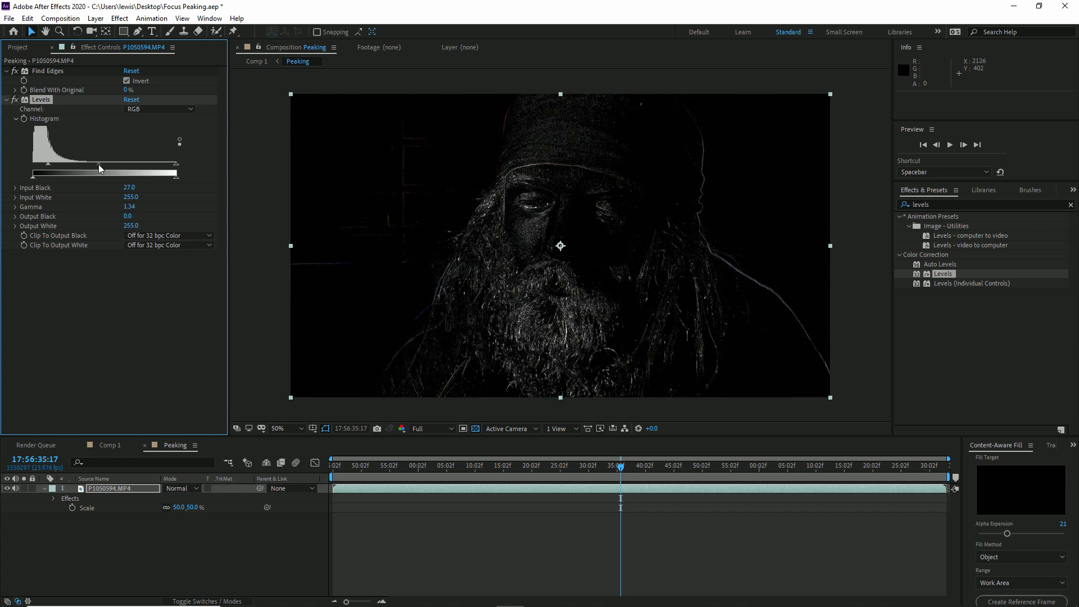
drag(47, 170, 56, 170)
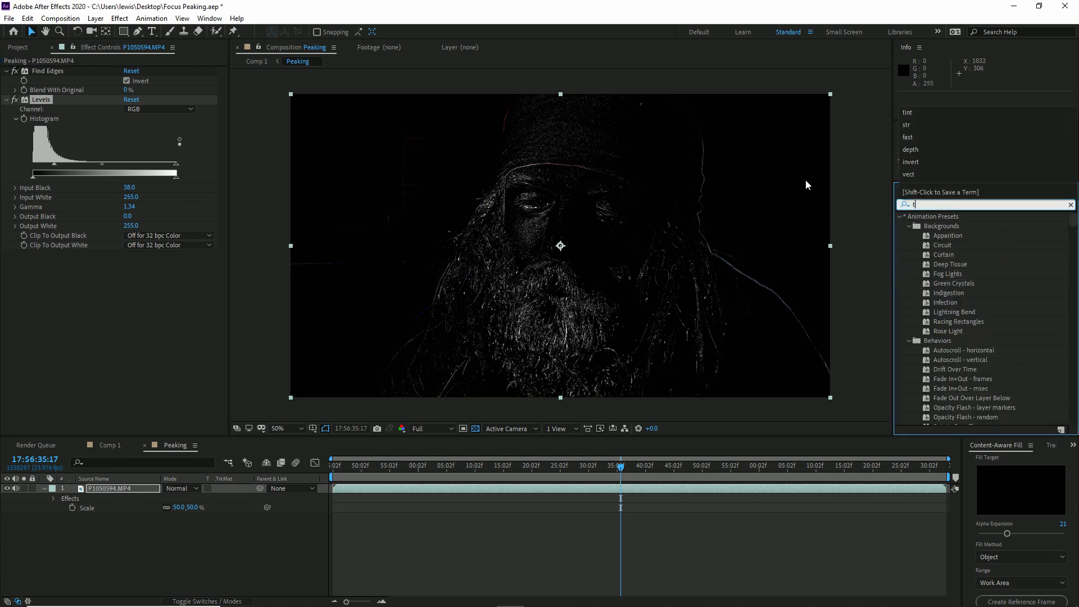
Tint the edge map's whites red and steepen a Curves adjustment to brighten the red edges.
text(tint)
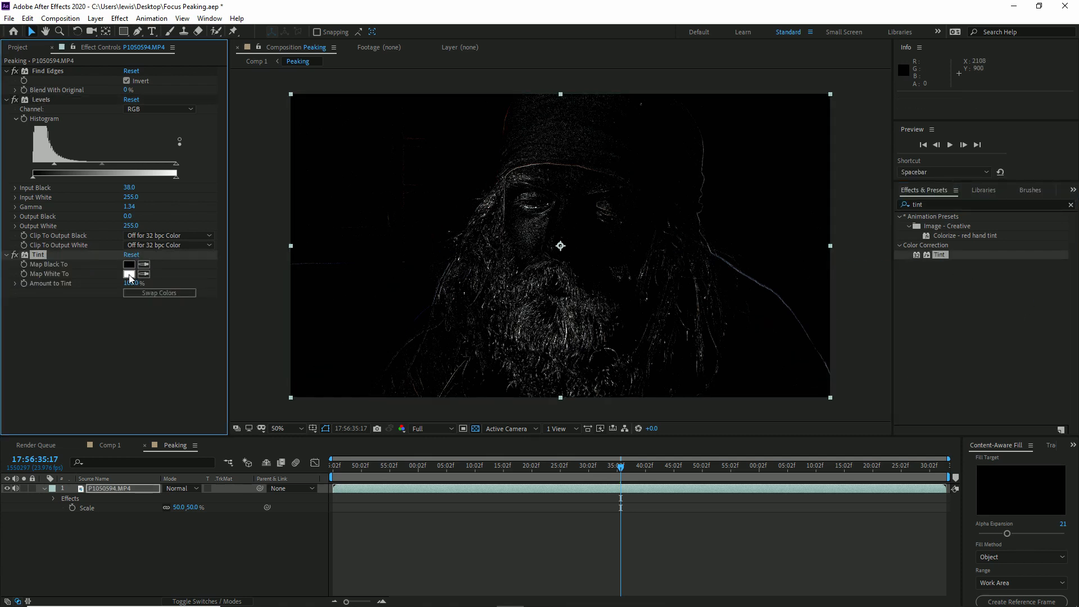
click(129, 273)
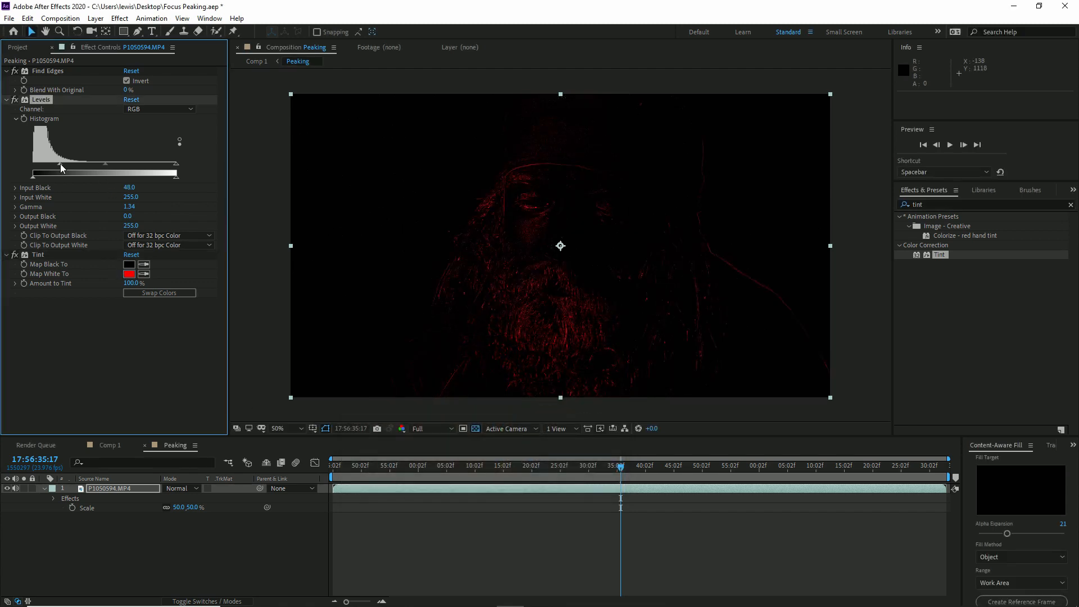
text(cur)
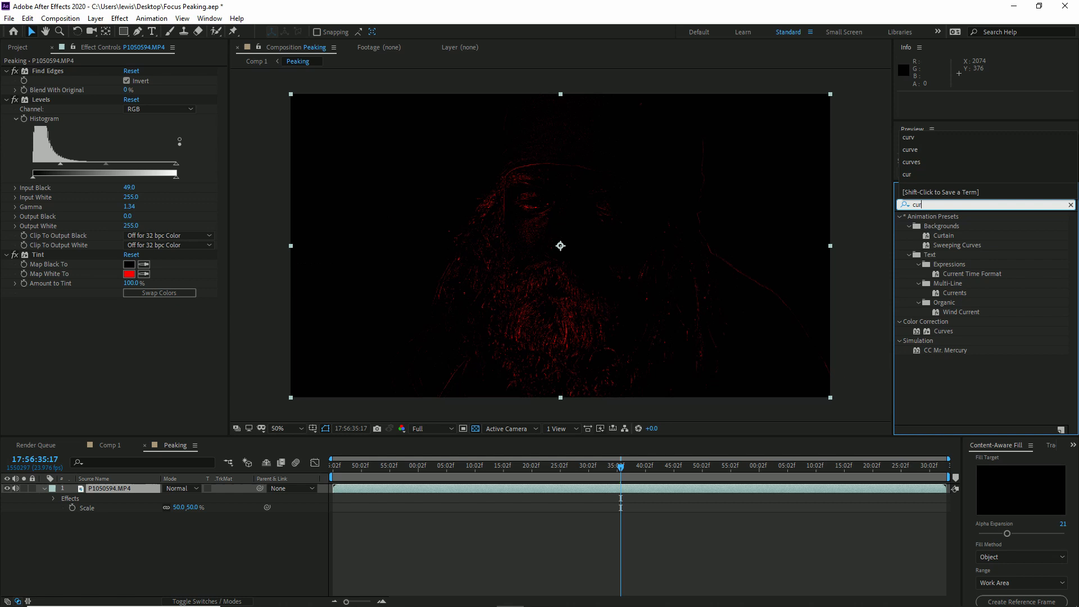
double_click(944, 330)
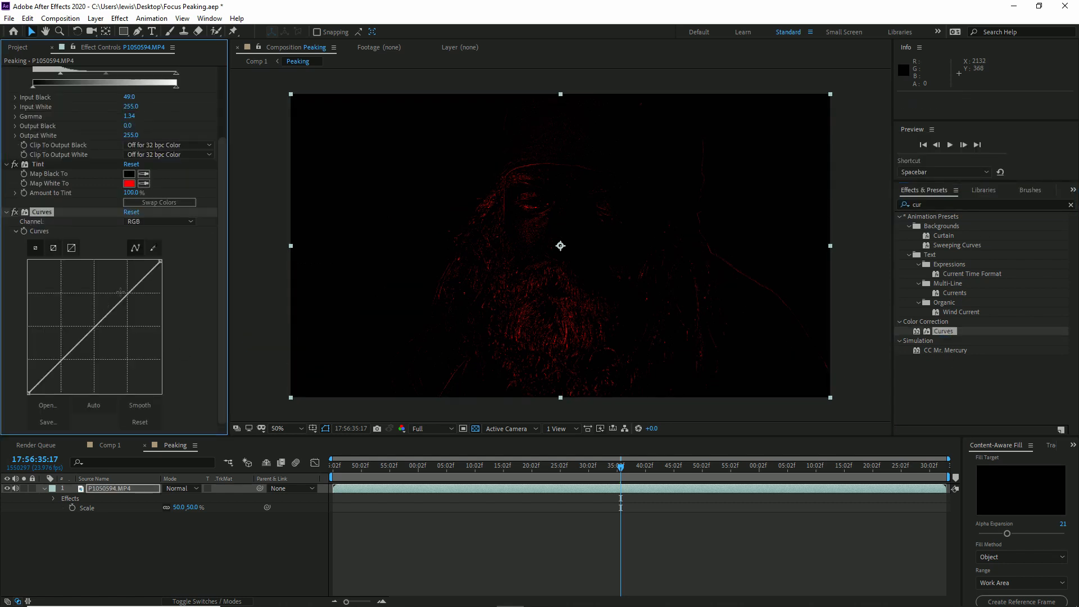
drag(120, 289, 97, 261)
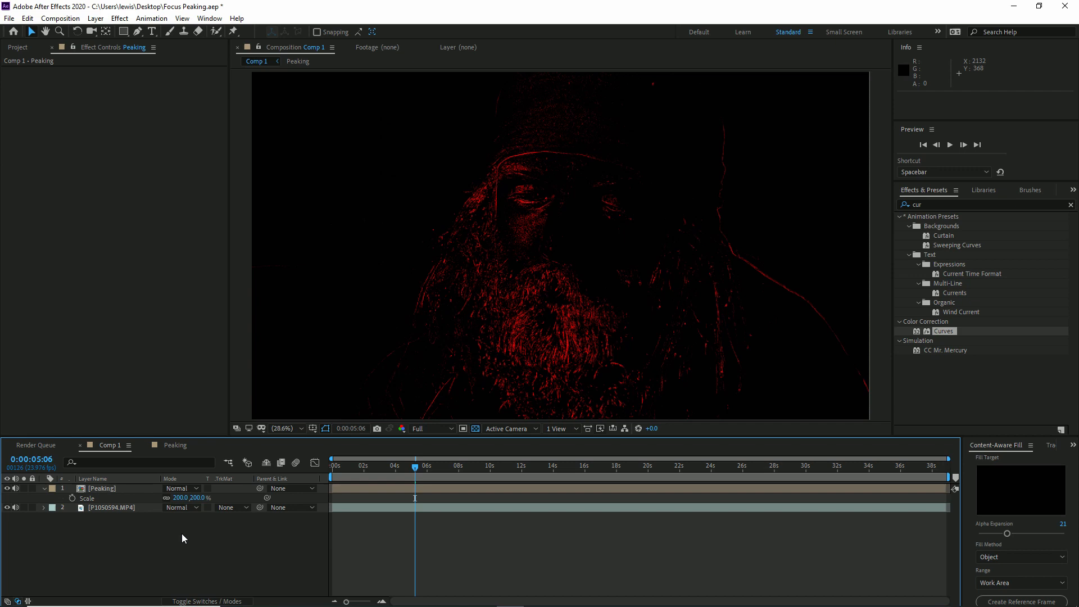
Set the Peaking layer to Add blending and scrub frames near 30 s and the start to check the overlay.
click(180, 487)
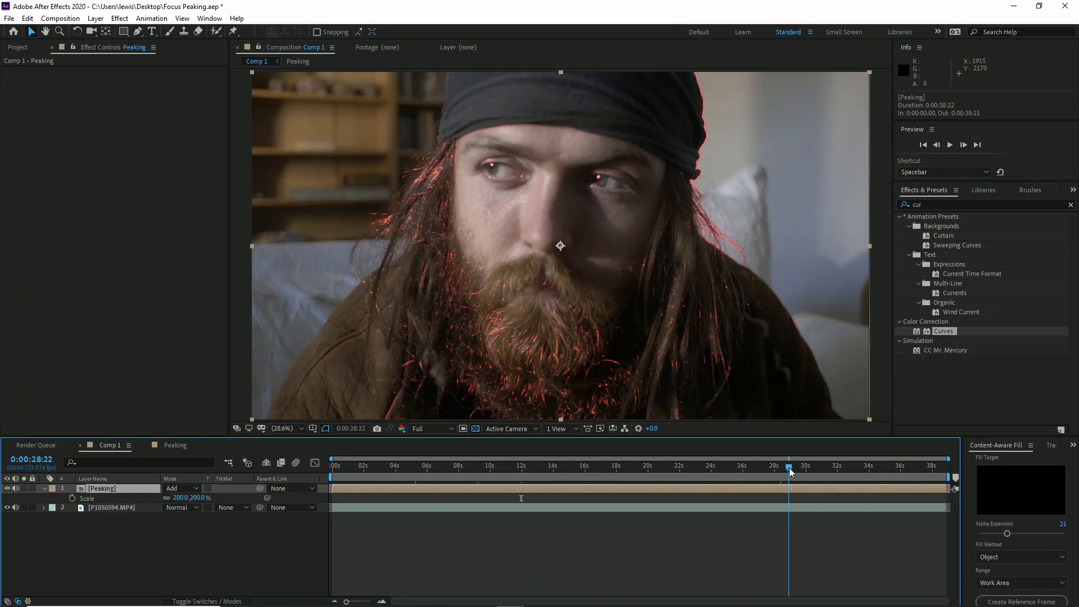
click(281, 428)
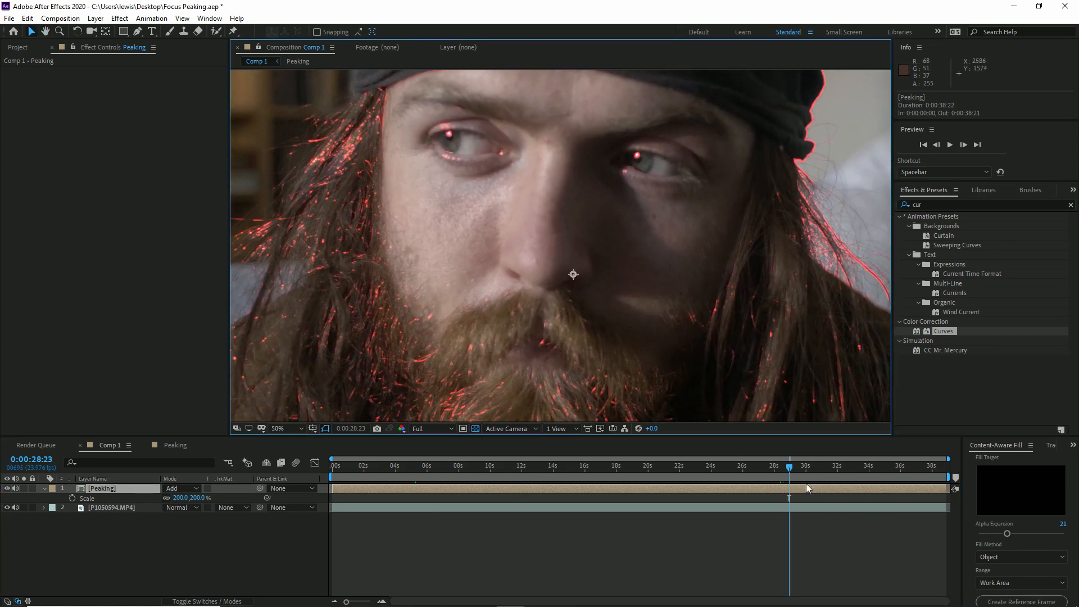
click(806, 468)
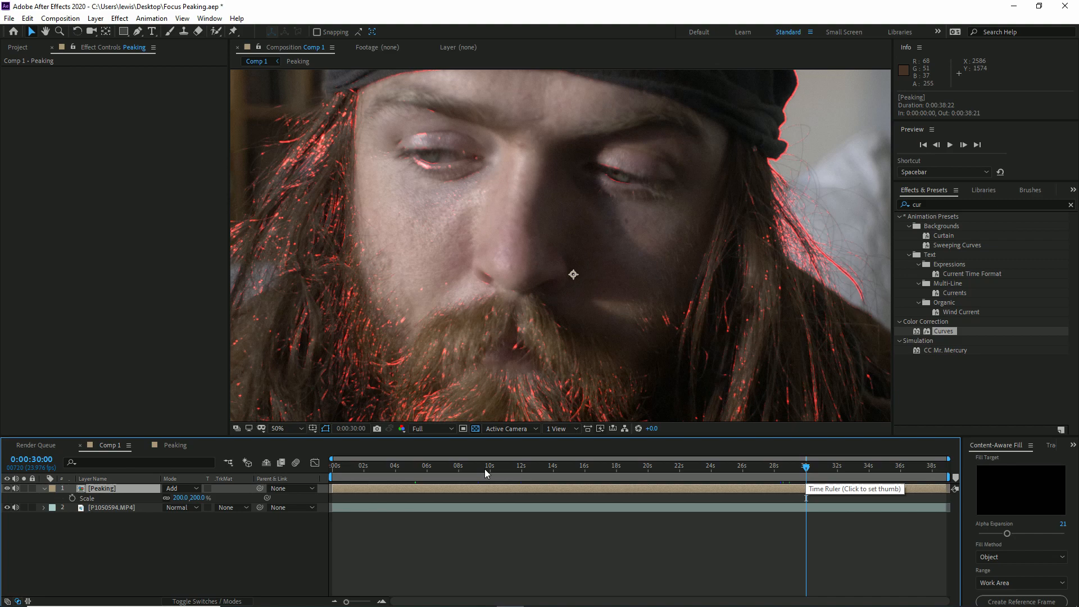
click(447, 473)
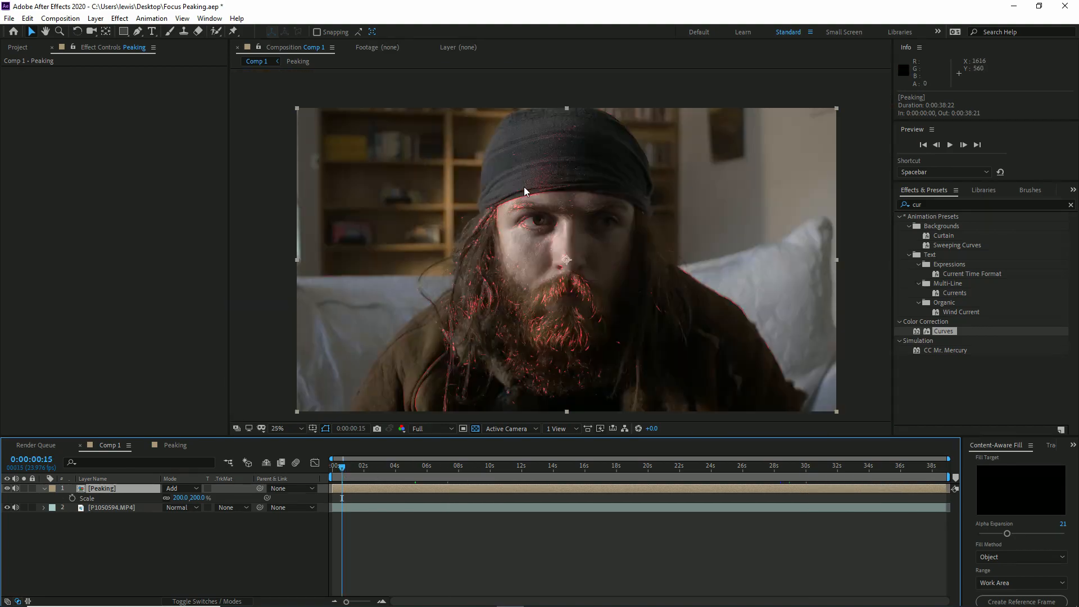
mouse_move(395, 221)
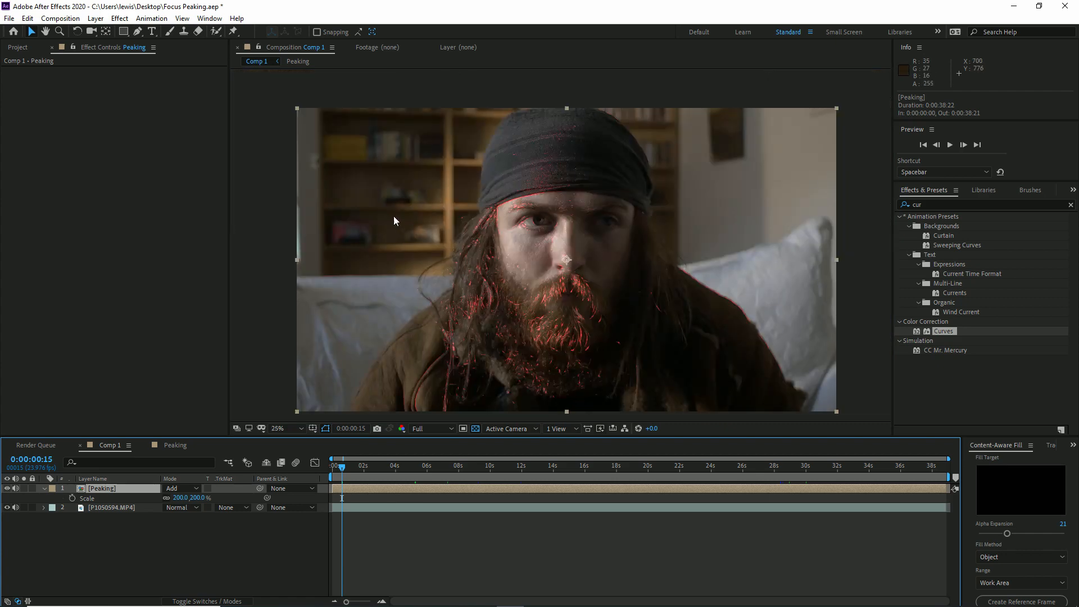